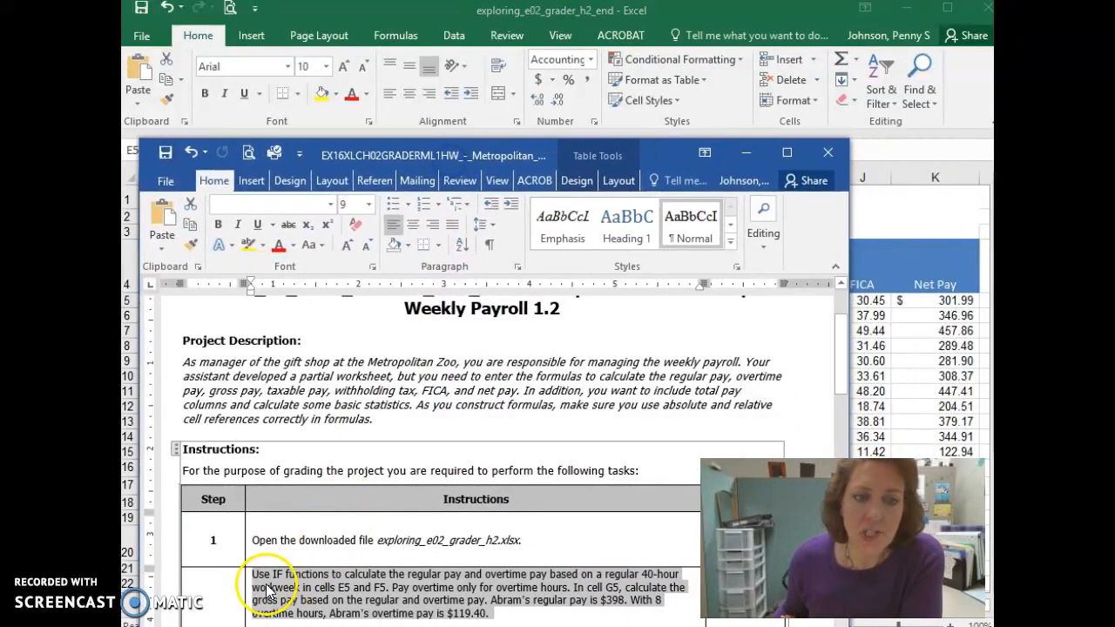
pyautogui.moveTo(405, 575)
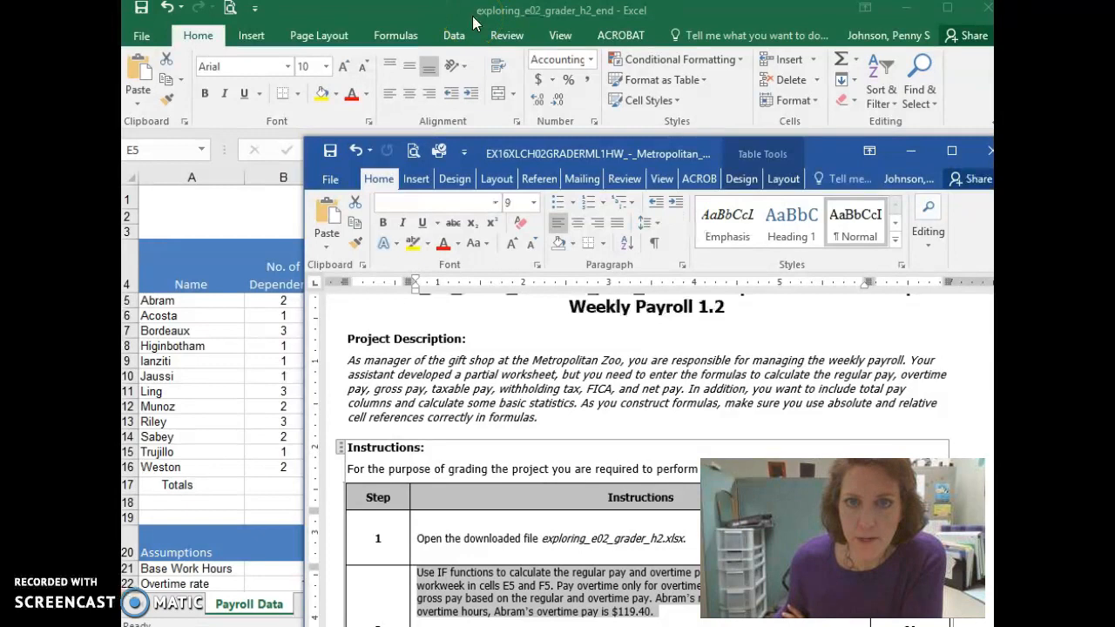
pyautogui.moveTo(474, 24)
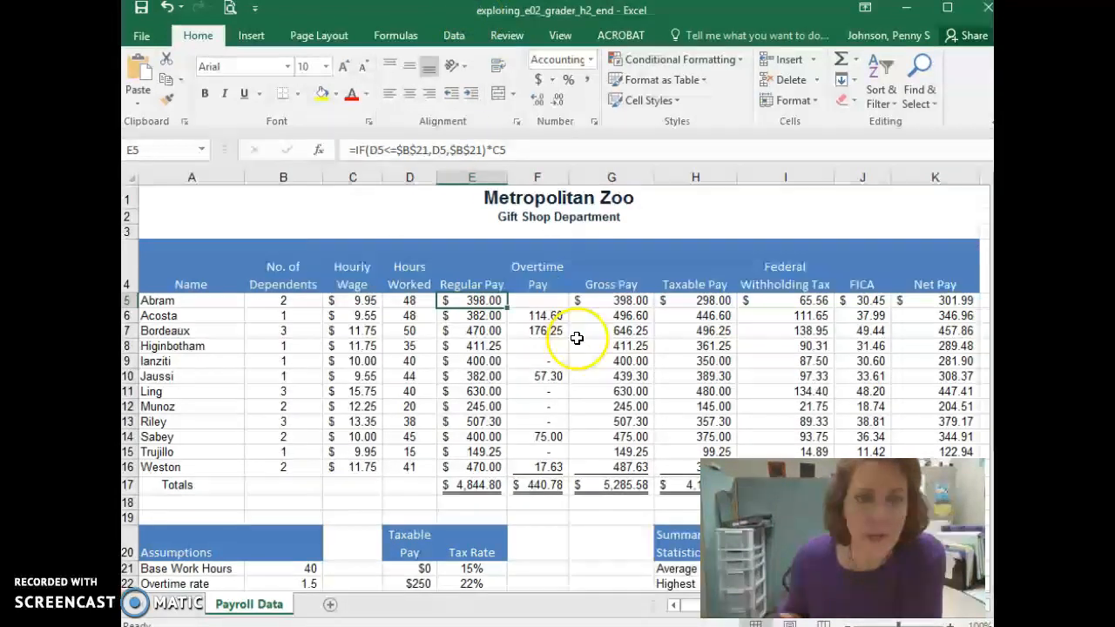
# Begin =IF( in F5 testing D5 hours against the absolute base hours $B$21
pyautogui.click(537, 300)
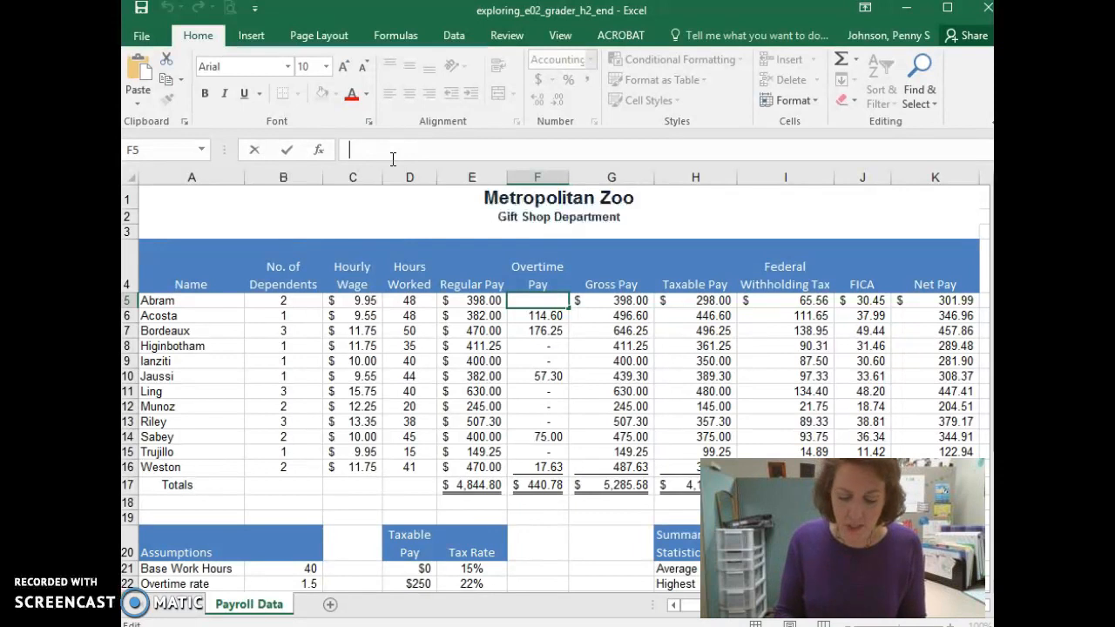
pyautogui.write('=IF')
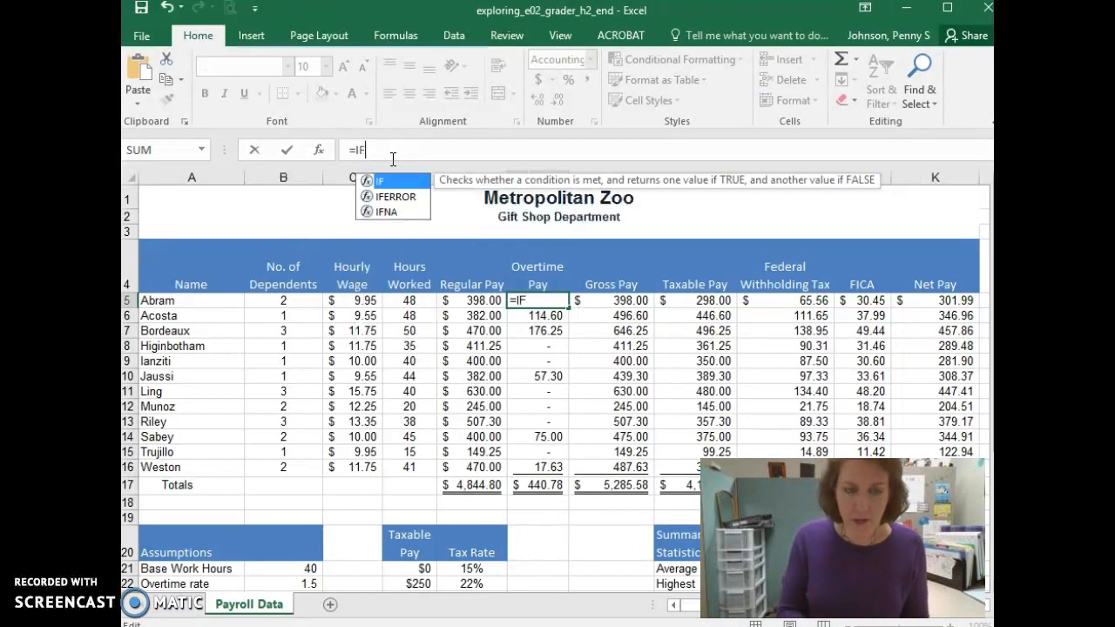
pyautogui.write('(')
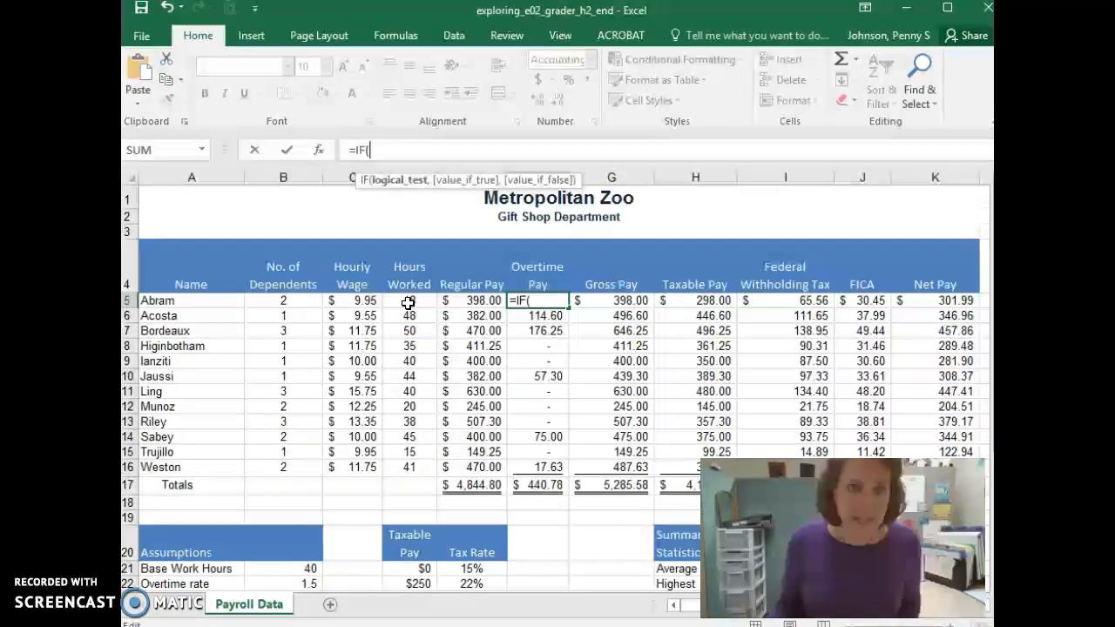
pyautogui.click(410, 300)
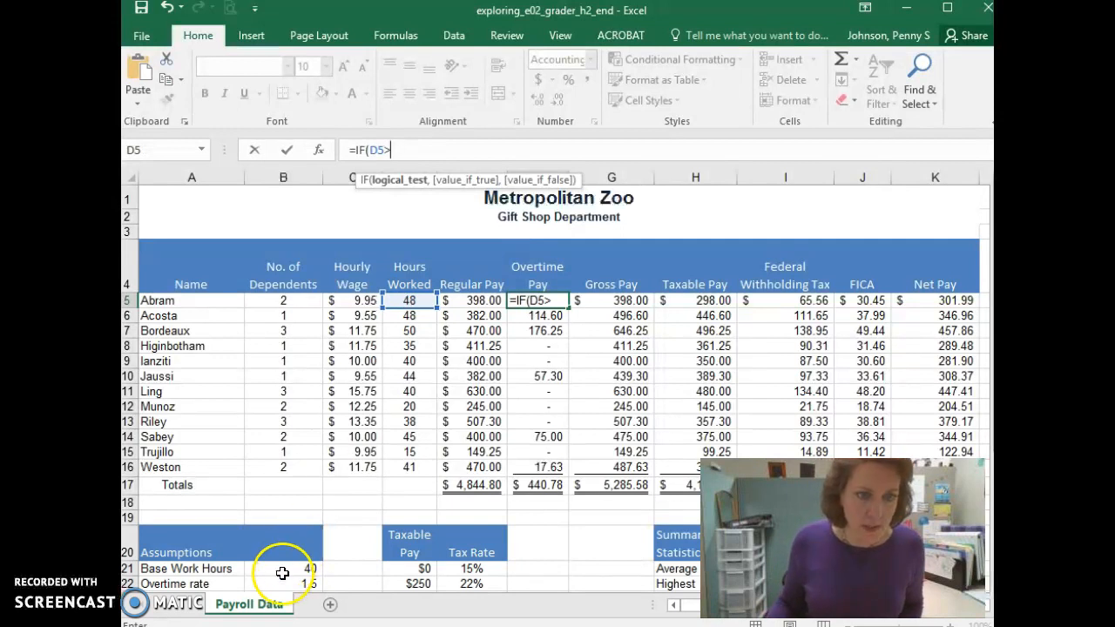
pyautogui.click(283, 568)
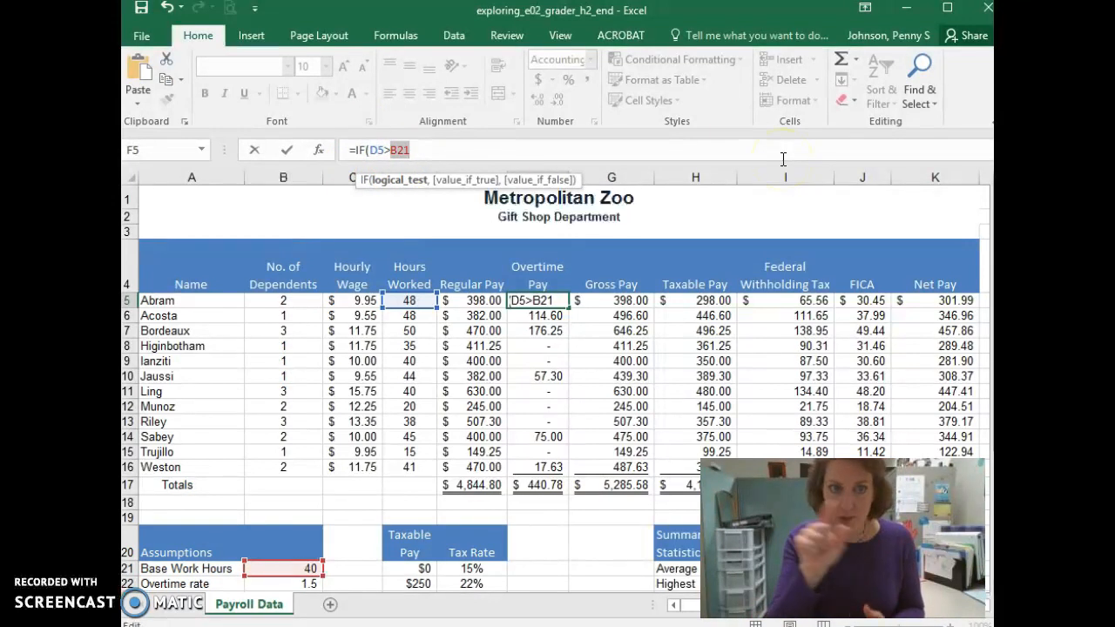
pyautogui.press('f4')
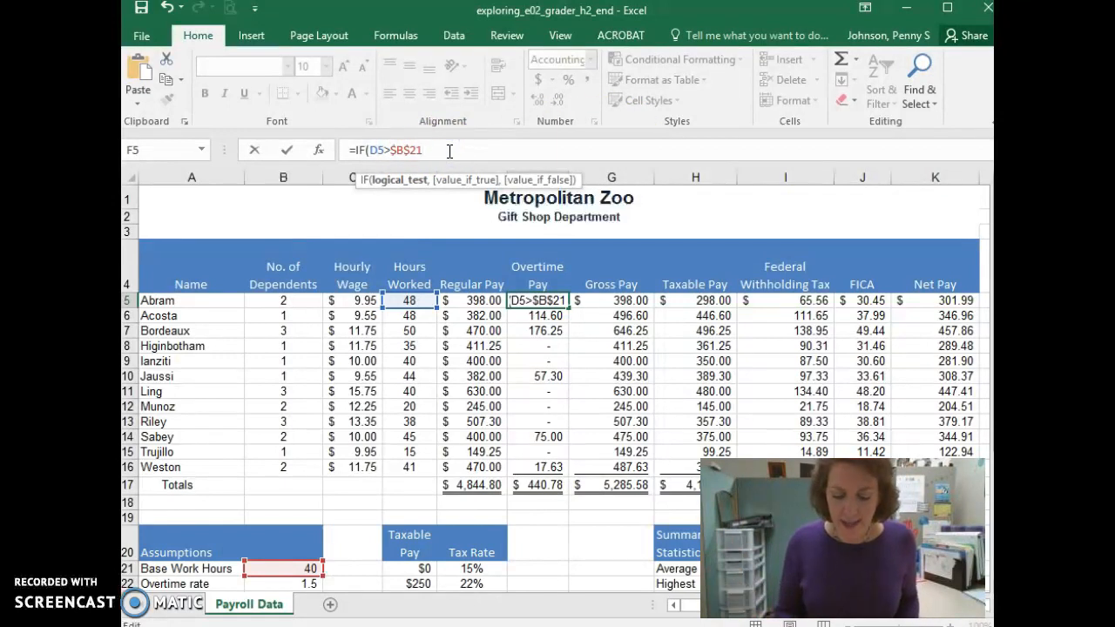
# Add the true-value start (D5-$B$21)* computing overtime hours above absolute base hours
pyautogui.write(',')
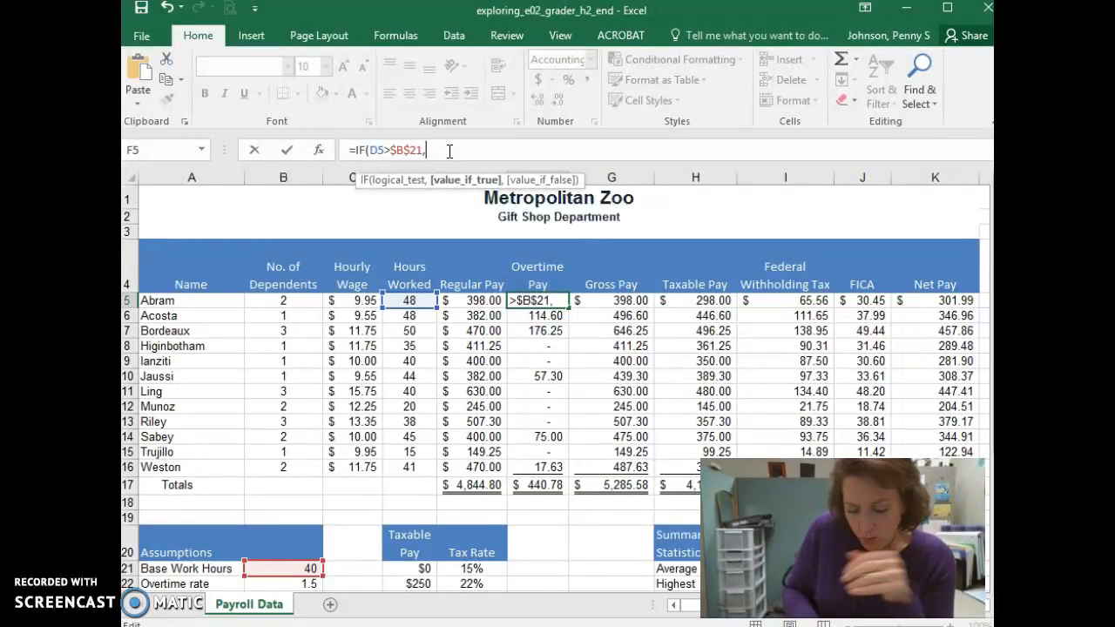
pyautogui.write('(')
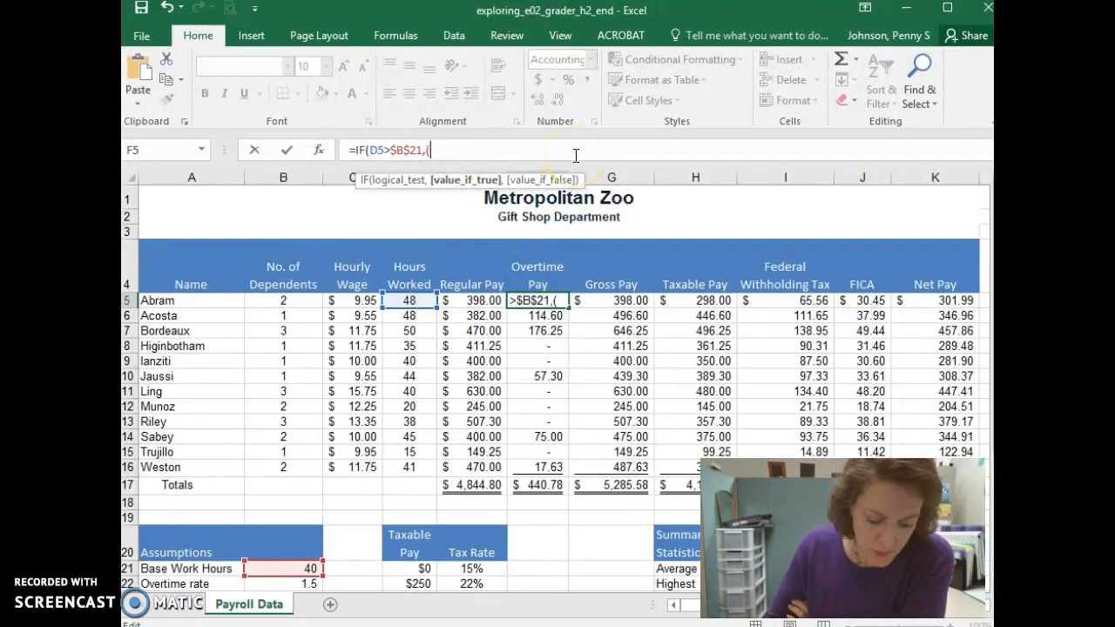
pyautogui.write('d5-')
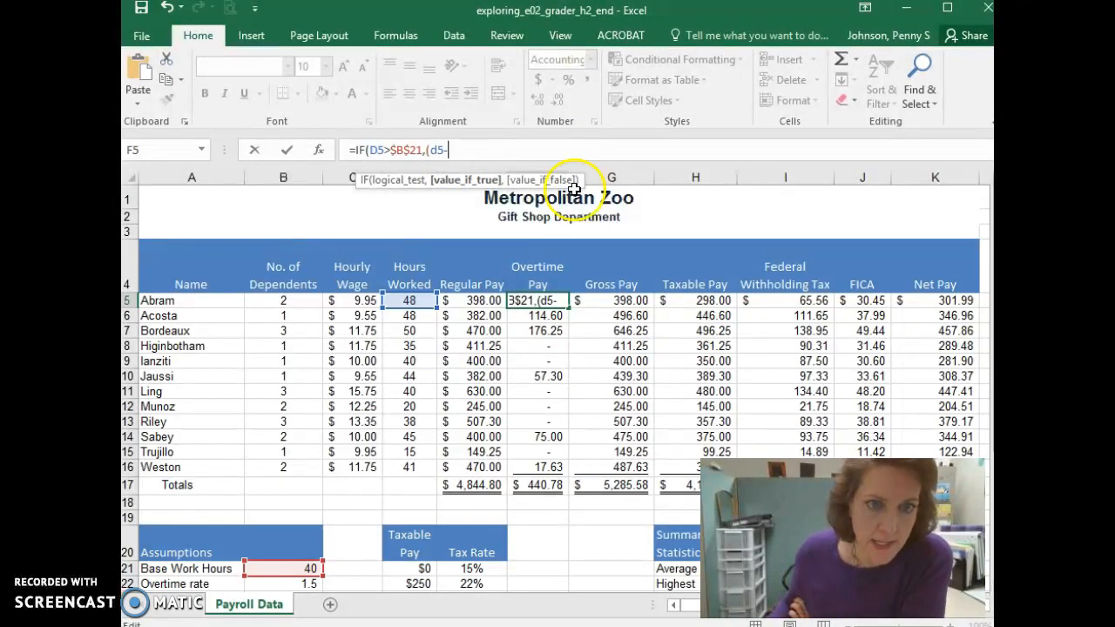
pyautogui.click(283, 568)
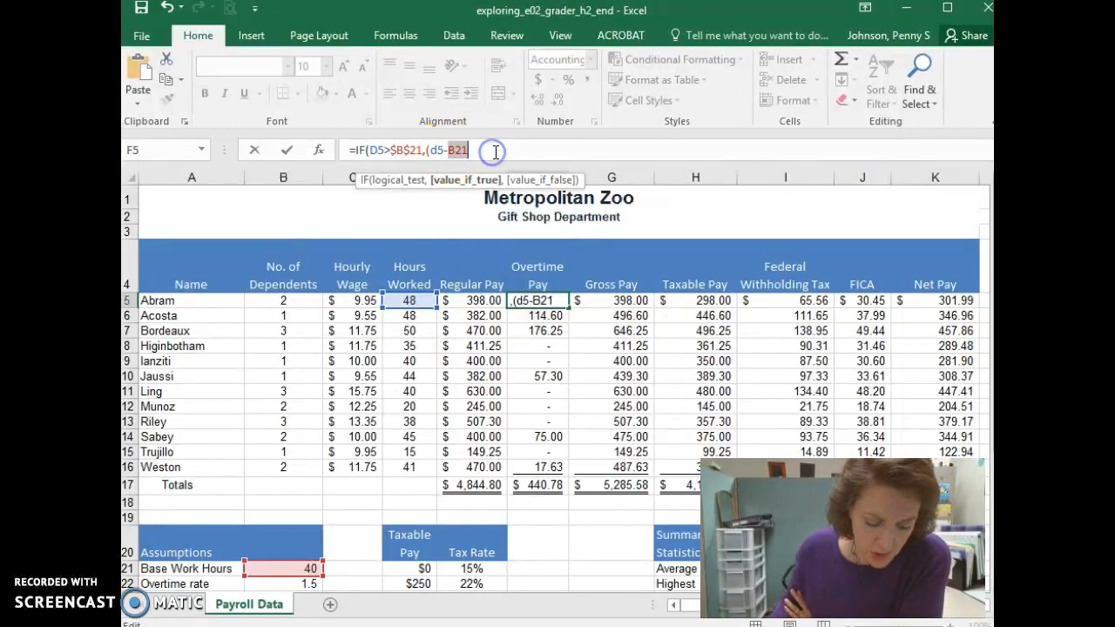
pyautogui.press('f4')
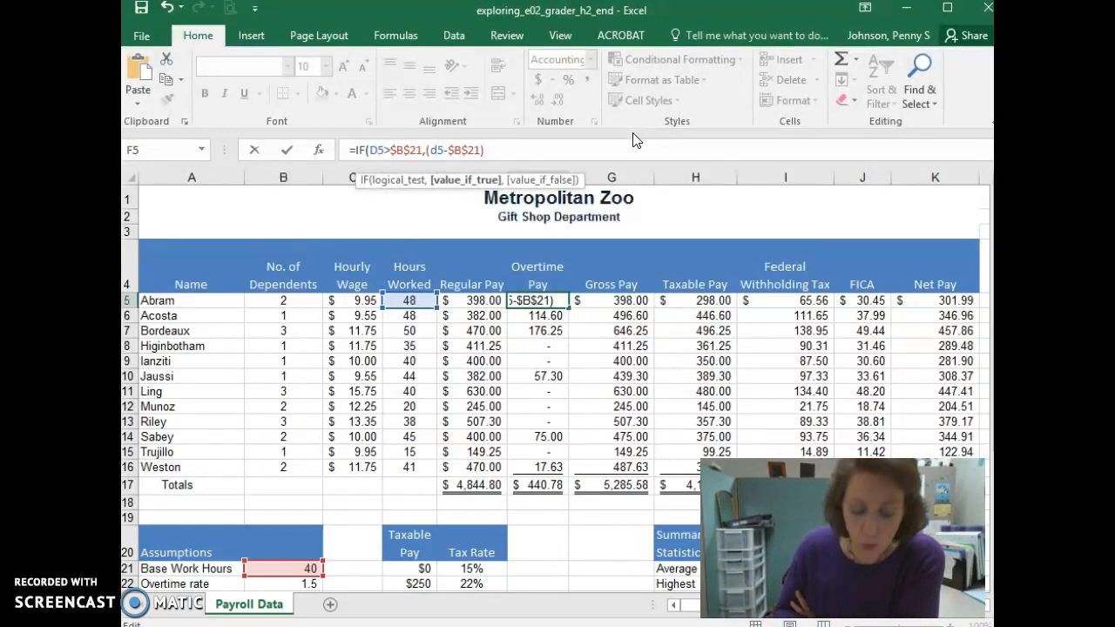
pyautogui.write('*')
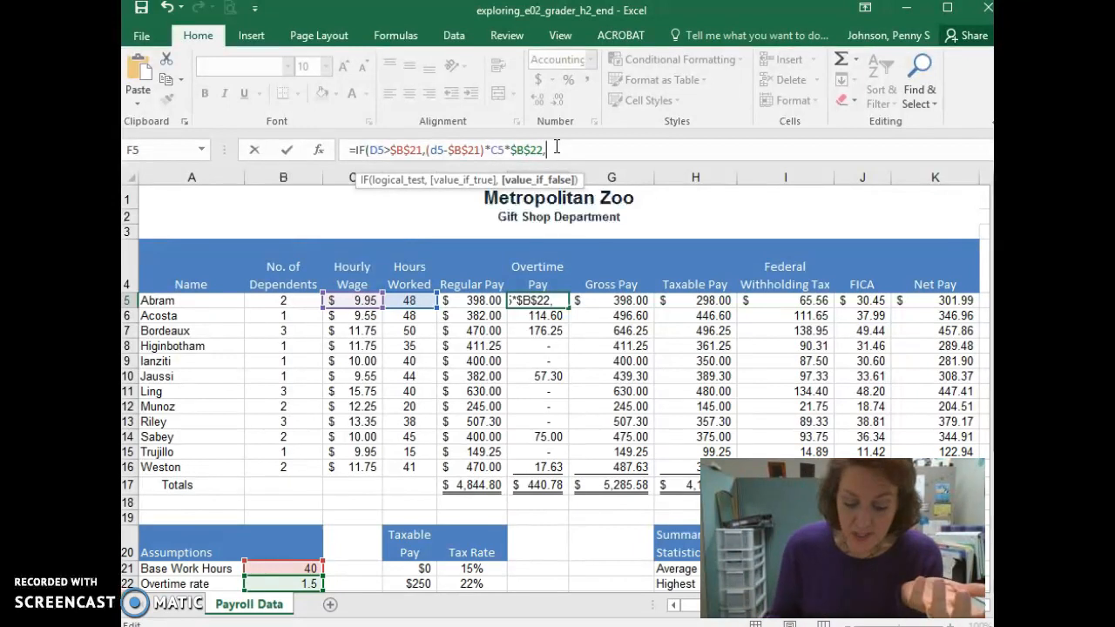
# Complete the formula with a zero false value, confirm it, and reselect F5
pyautogui.write('0')
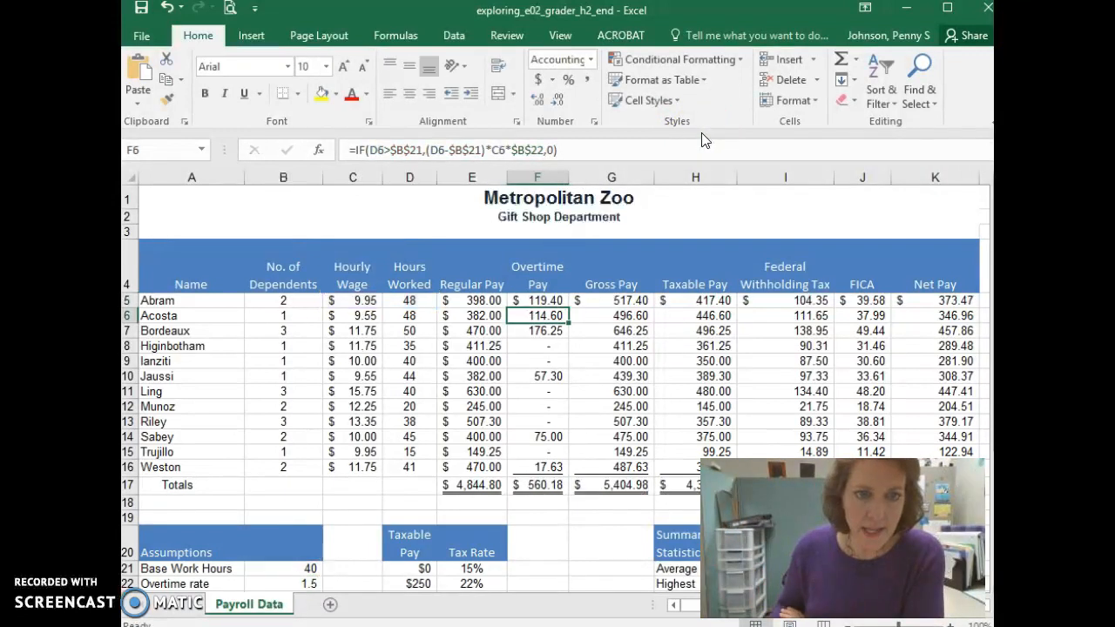
pyautogui.click(536, 300)
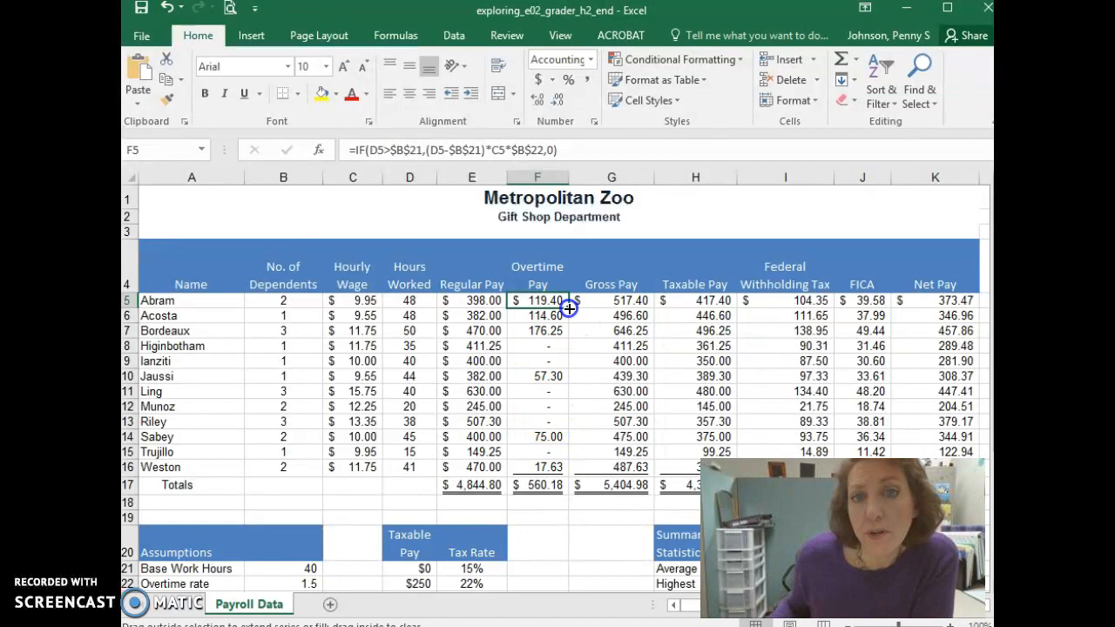
# Fill the F5 overtime formula down the Overtime Pay column for the remaining employees
pyautogui.moveTo(537, 300); pyautogui.dragTo(536, 435)
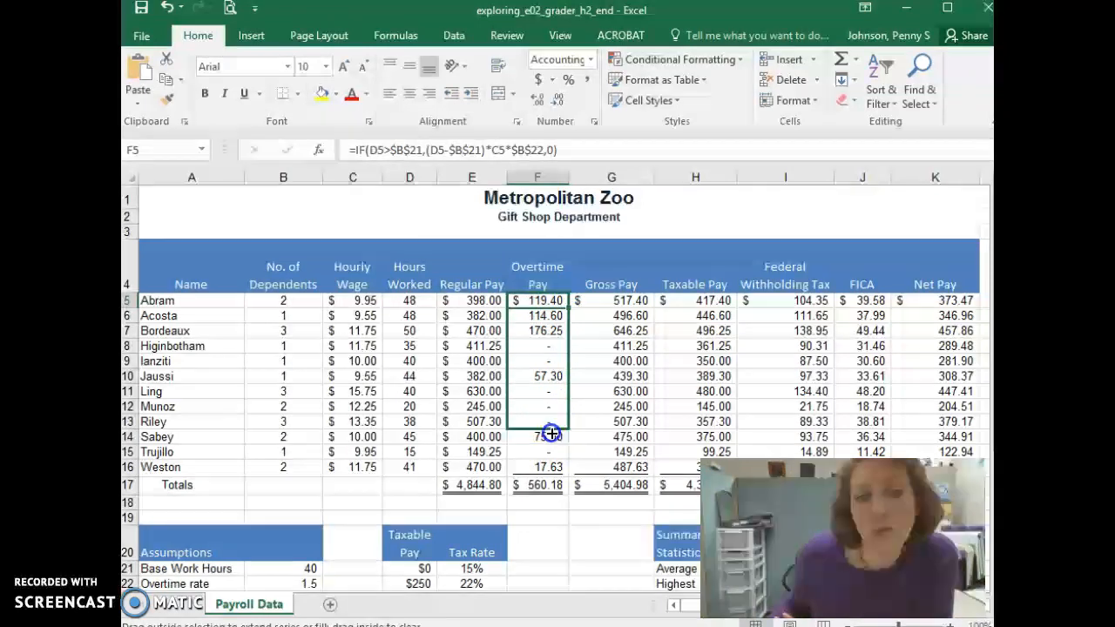